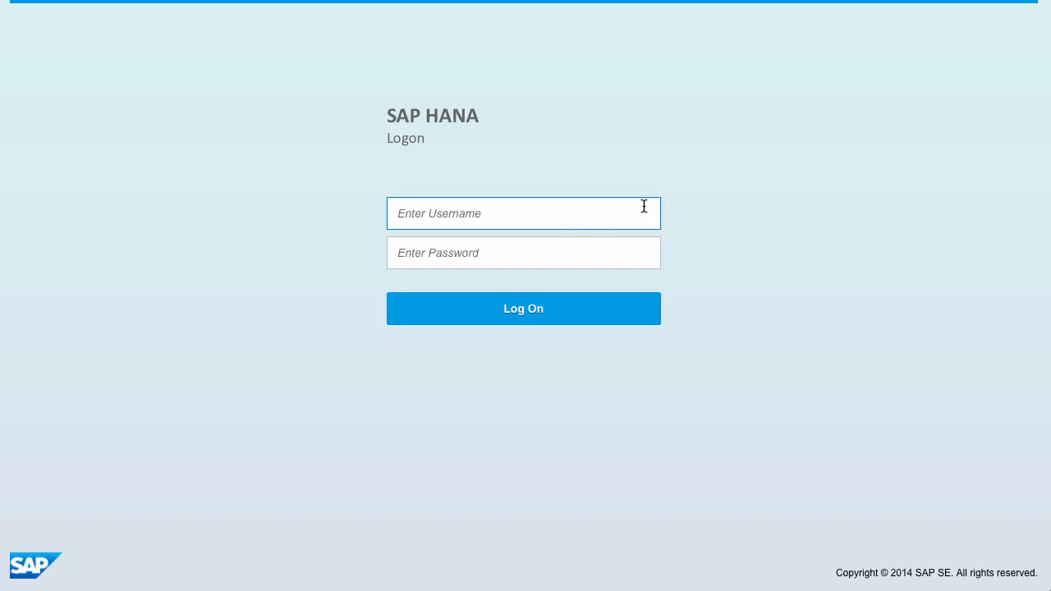
Log on to the workbench as user LIVE4 with its password.
click(522, 214)
text(LIVE4)
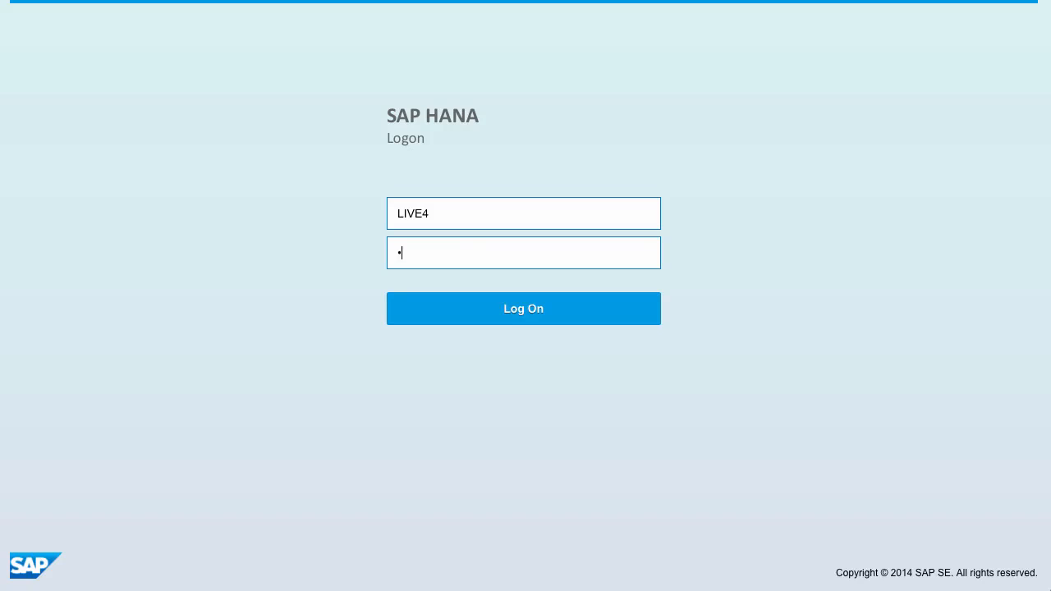
click(523, 308)
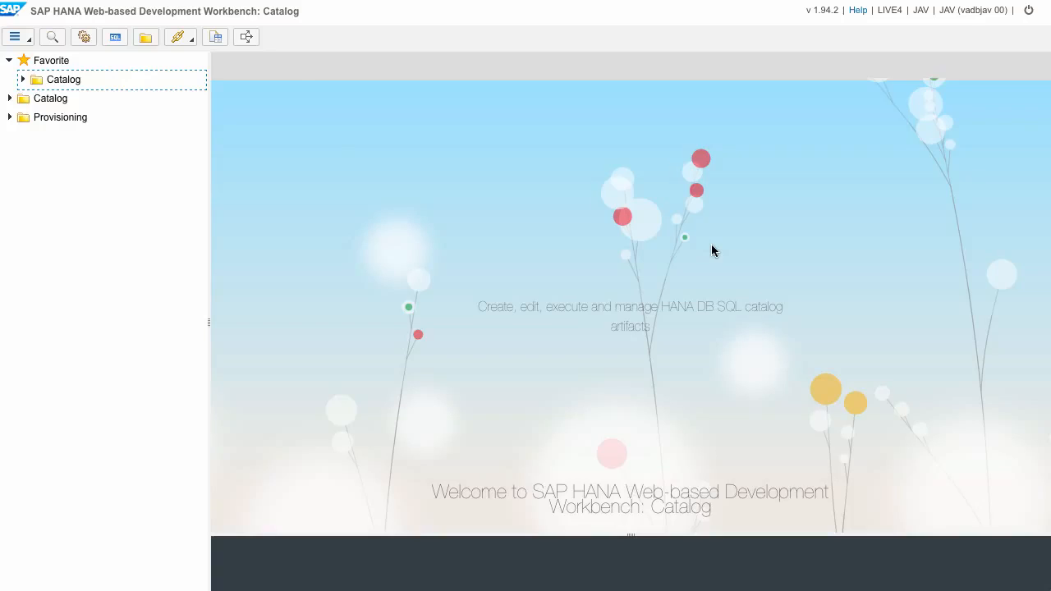
Expand Favorite > Catalog > LIVE4 > Tables to list the DataLake, MARD and VBAP tables.
click(64, 79)
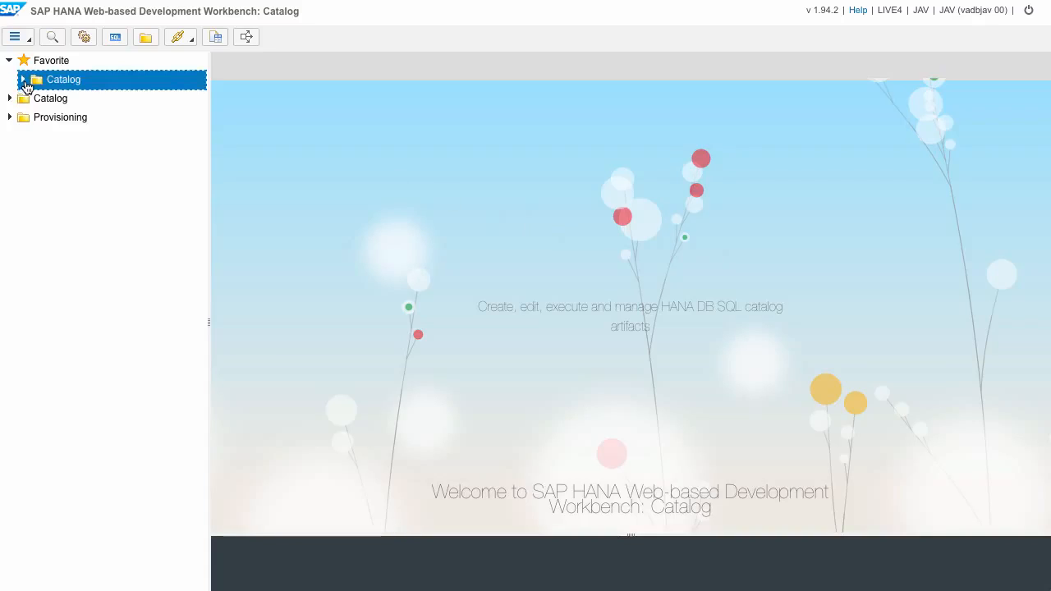
click(23, 79)
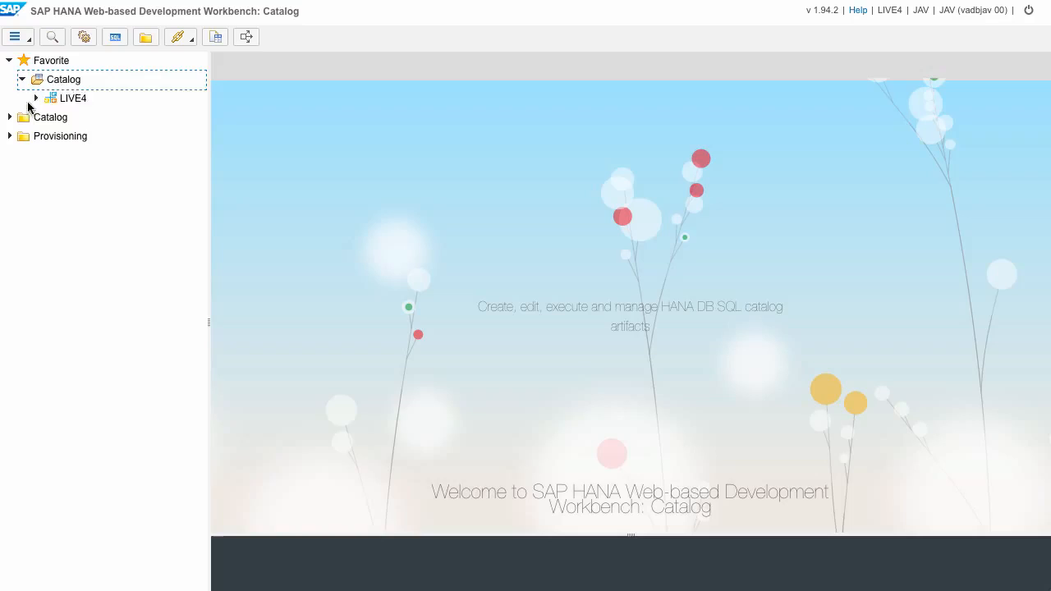
click(36, 98)
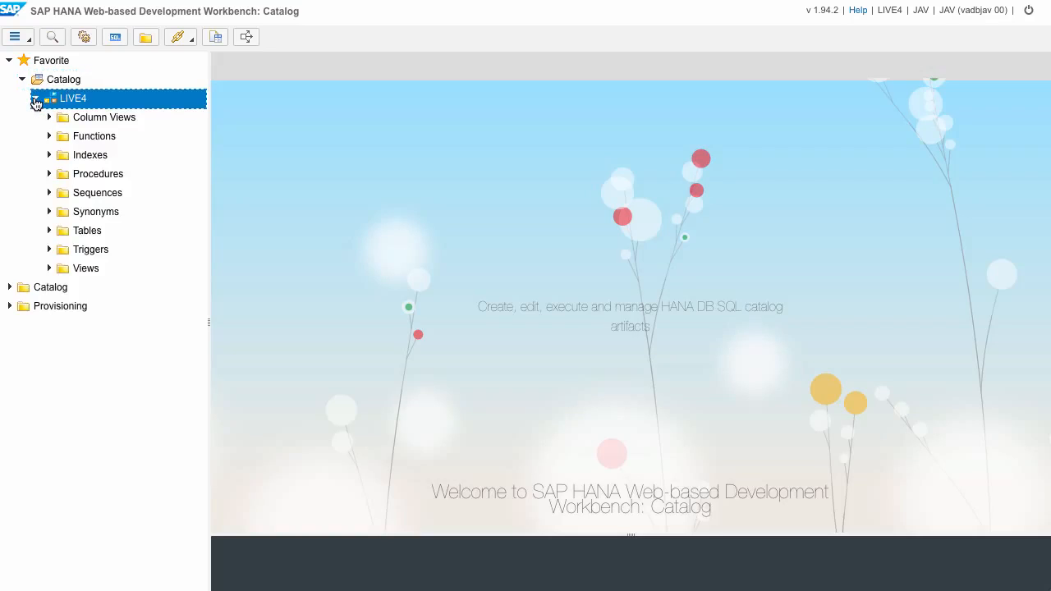
click(85, 230)
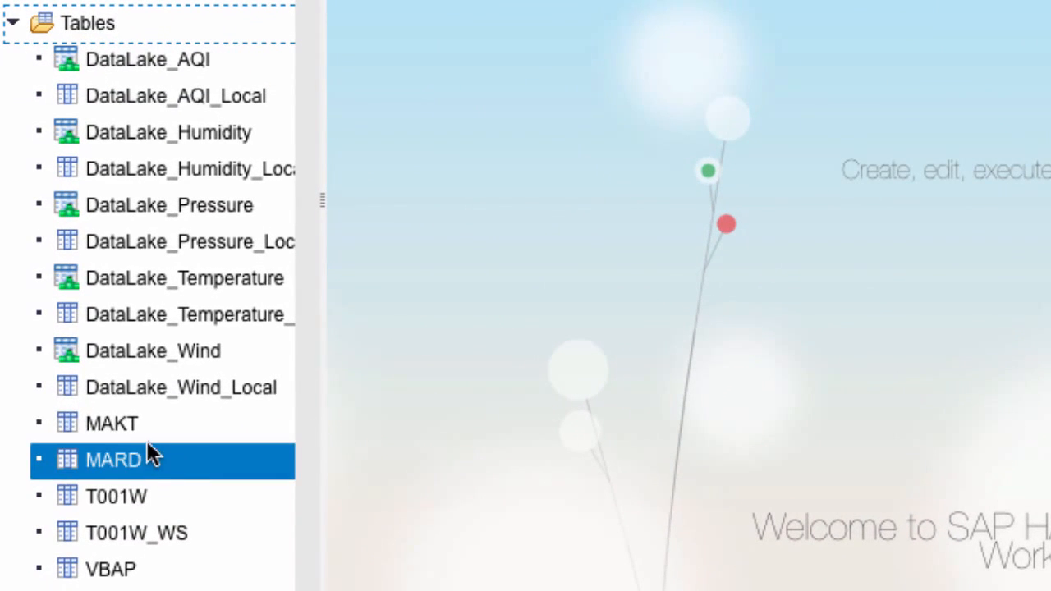
click(115, 496)
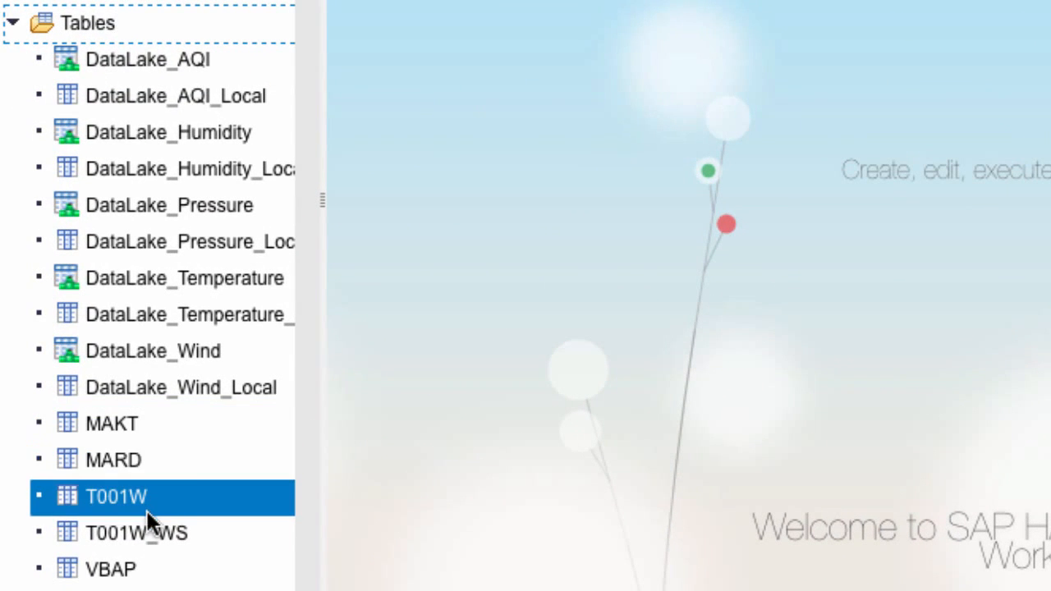
click(110, 570)
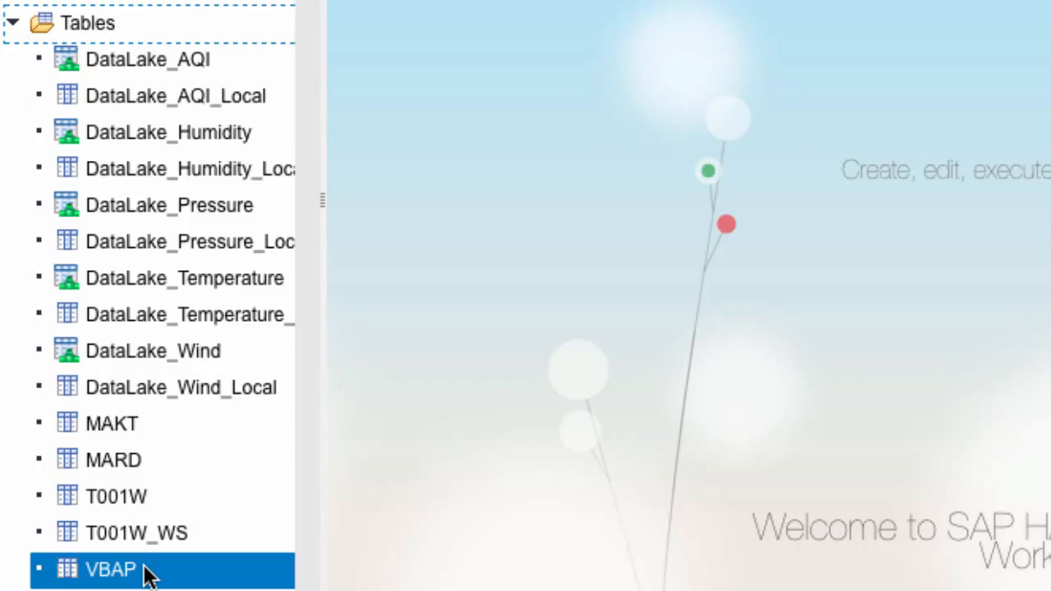
click(181, 388)
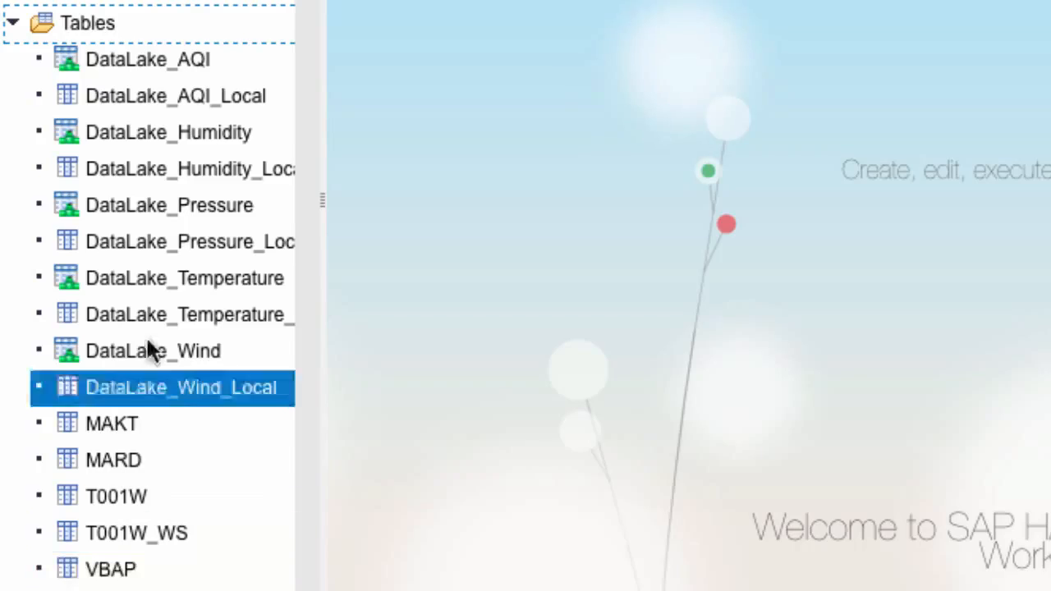
click(148, 59)
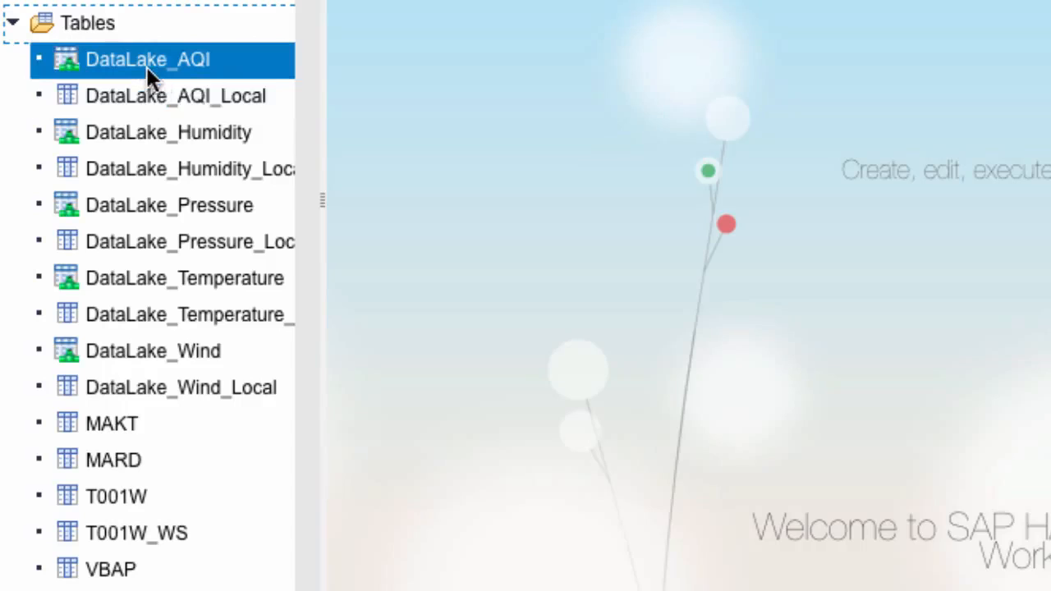
click(169, 203)
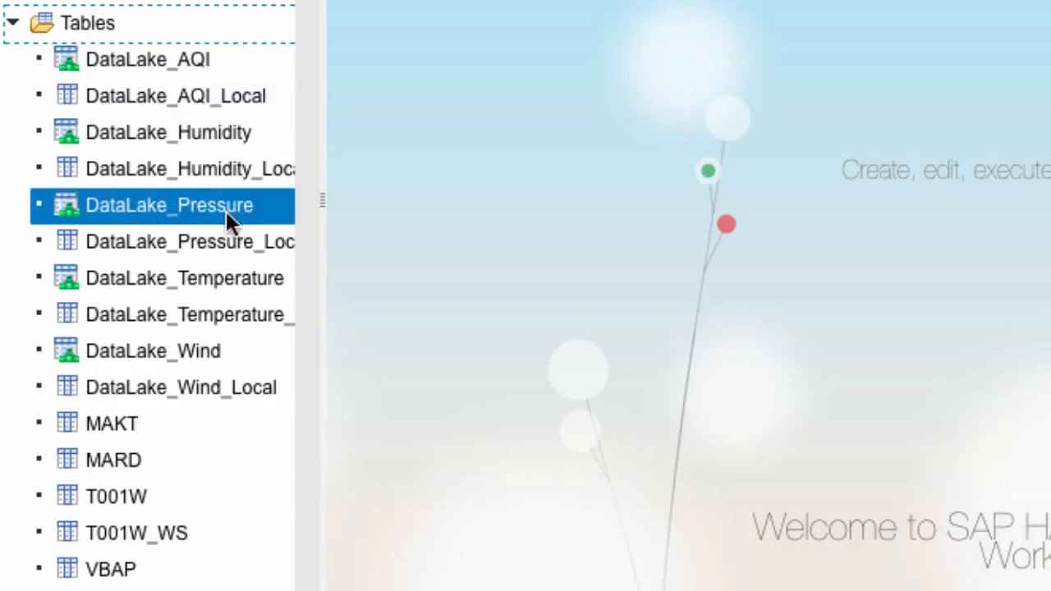
click(152, 352)
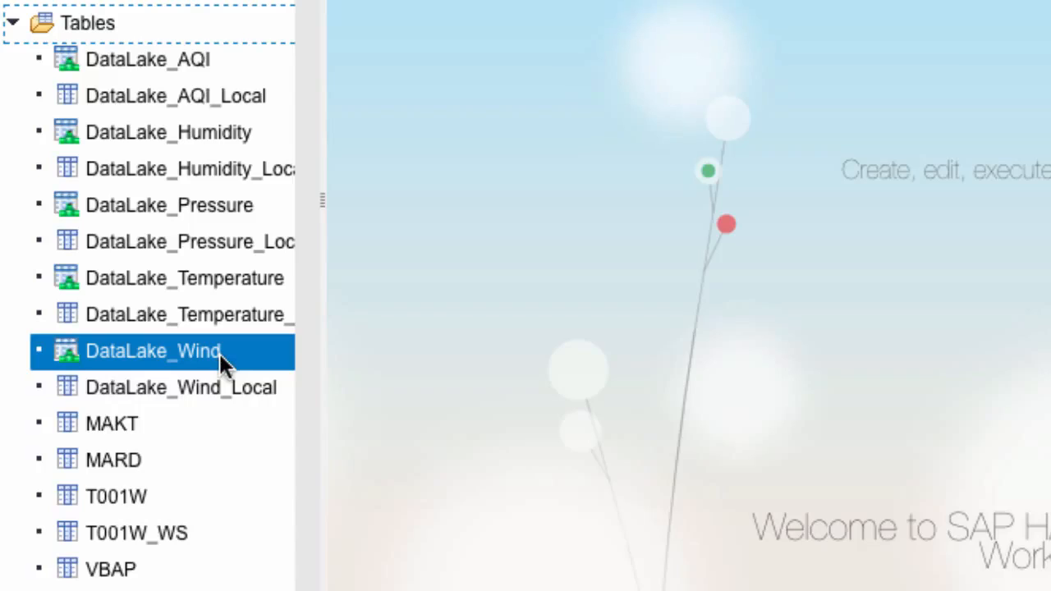
click(174, 95)
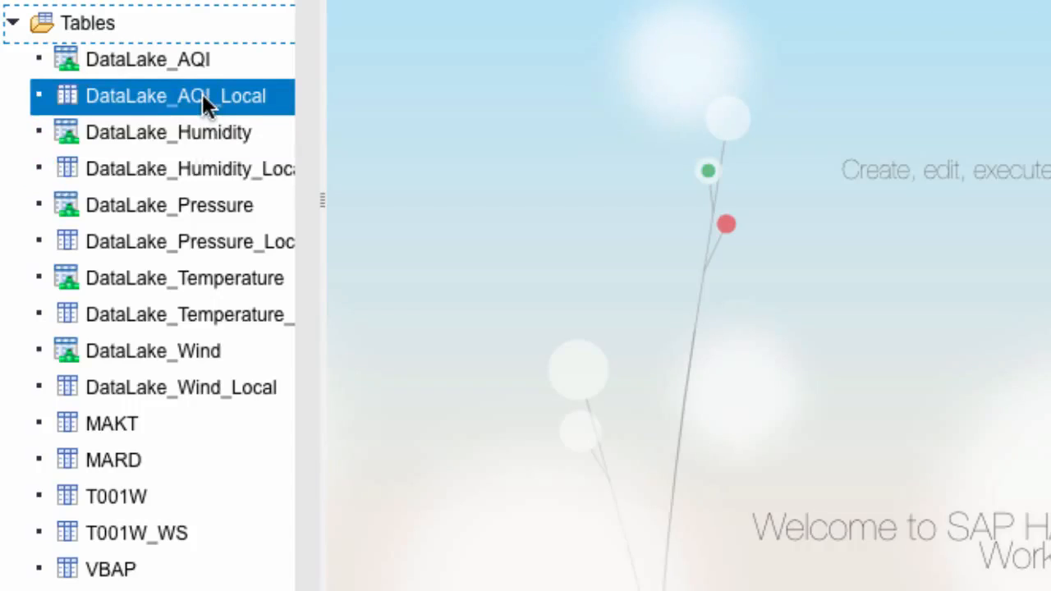
mouse_move(167, 115)
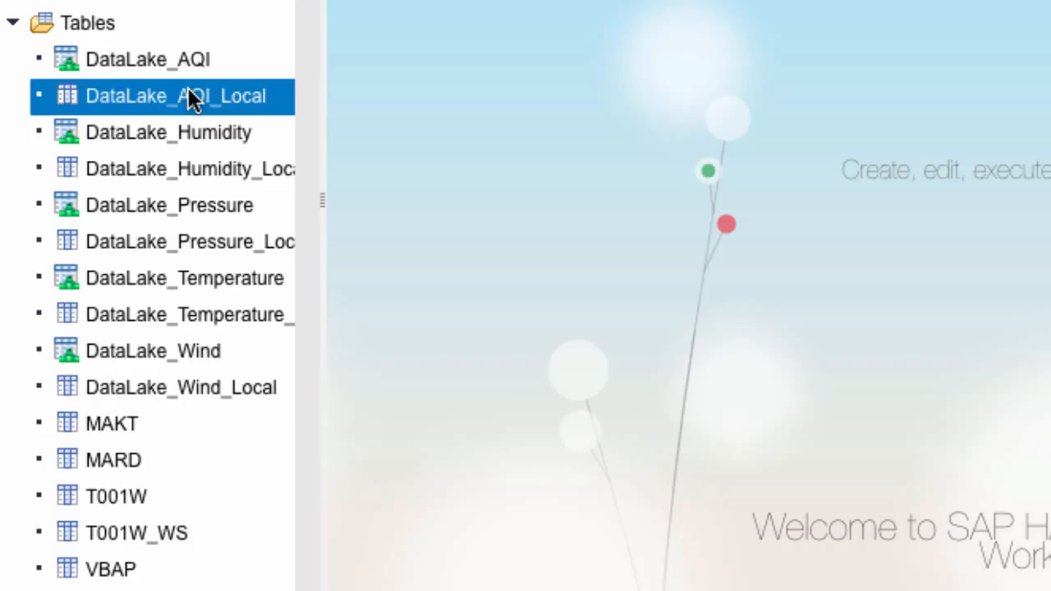
click(137, 532)
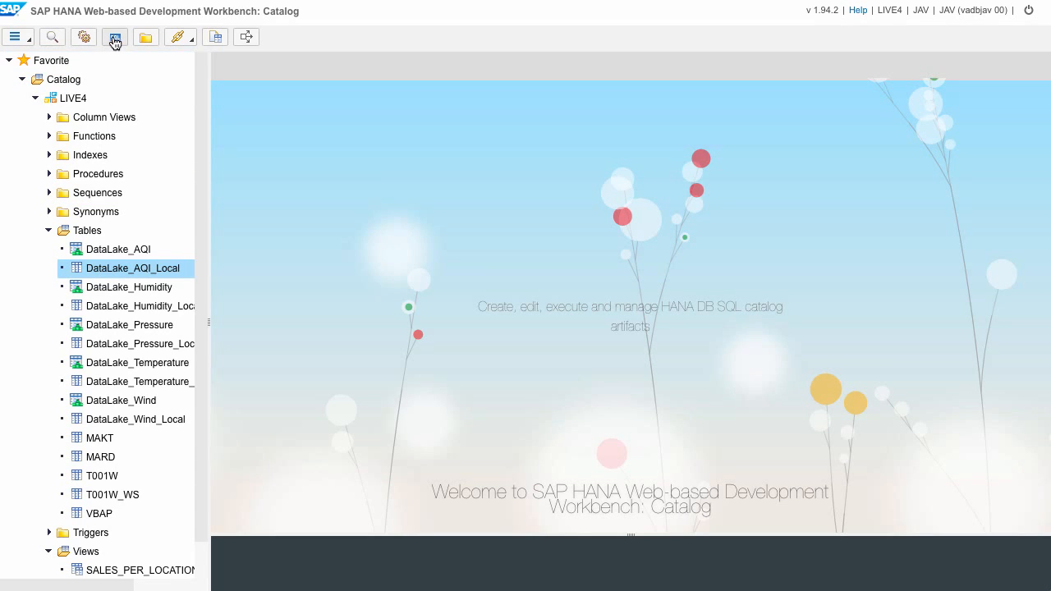
Start a new SQL console for LIVE4 and view ProductInventory.sql in the Live4 GitHub scripts folder.
click(115, 37)
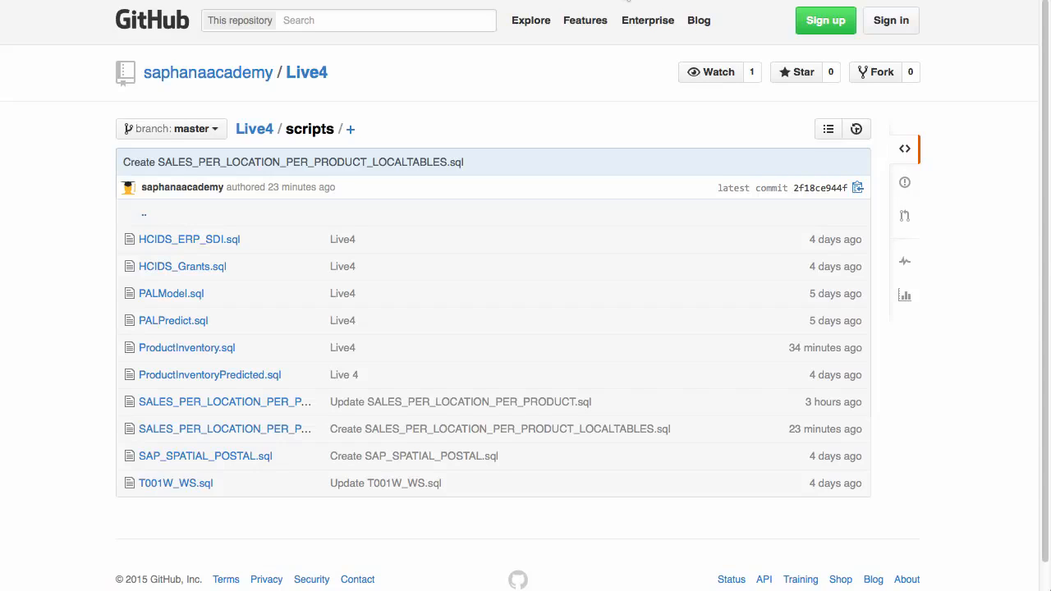
mouse_move(276, 395)
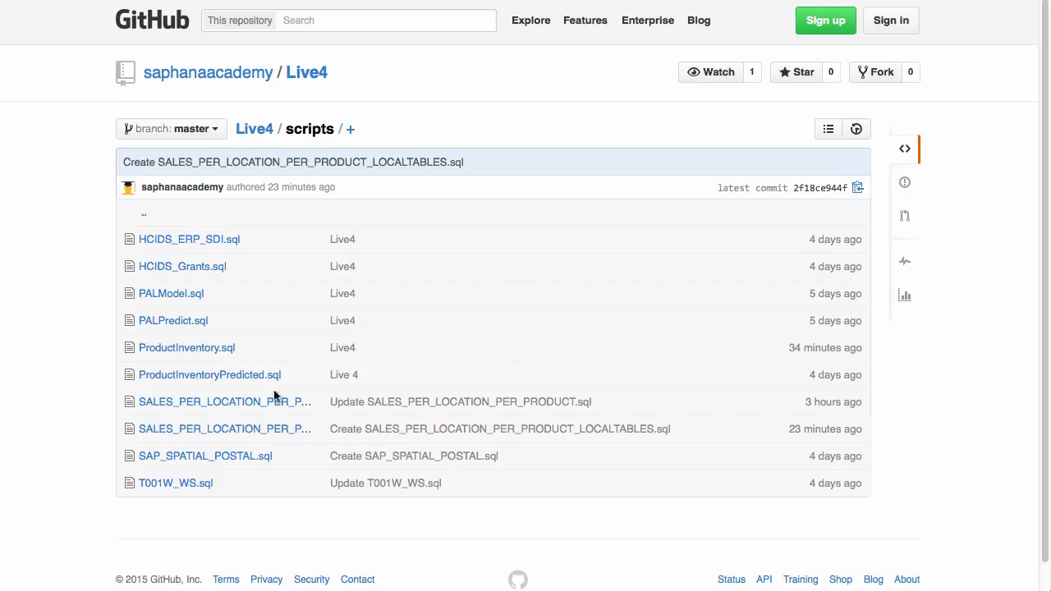
mouse_move(188, 348)
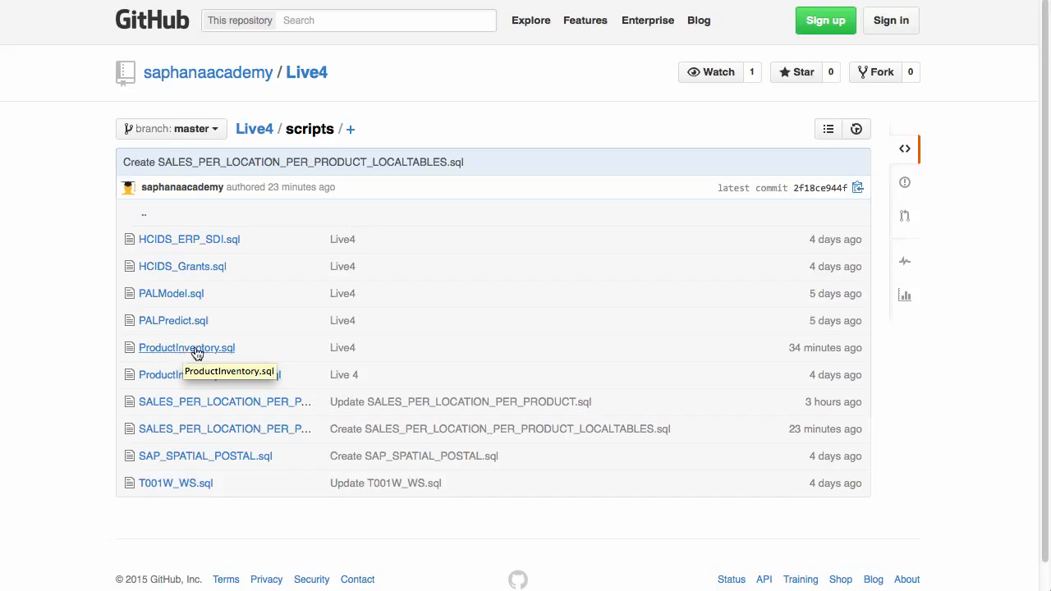
mouse_move(191, 380)
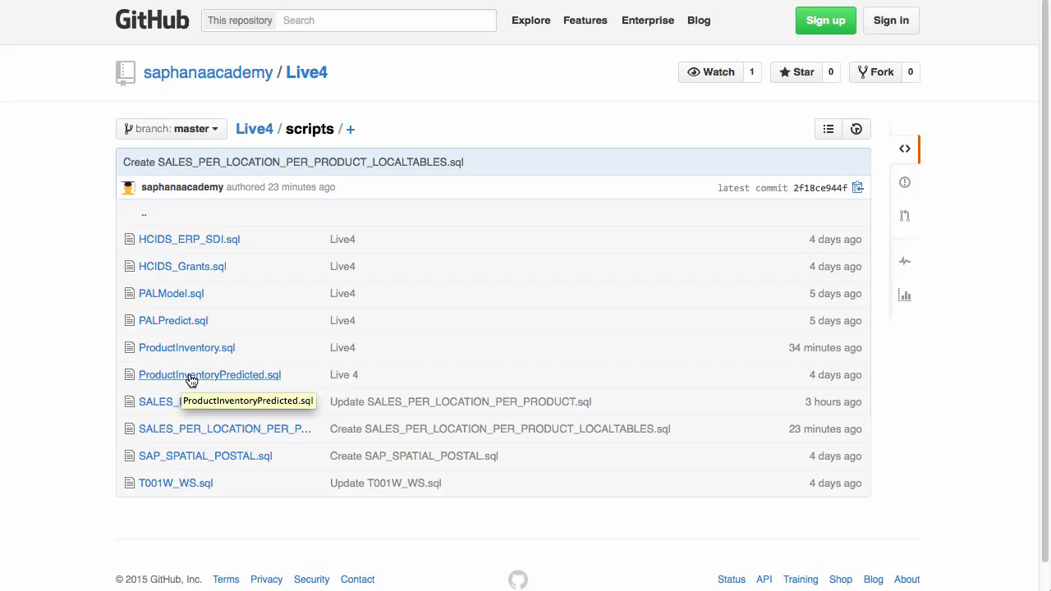
mouse_move(187, 348)
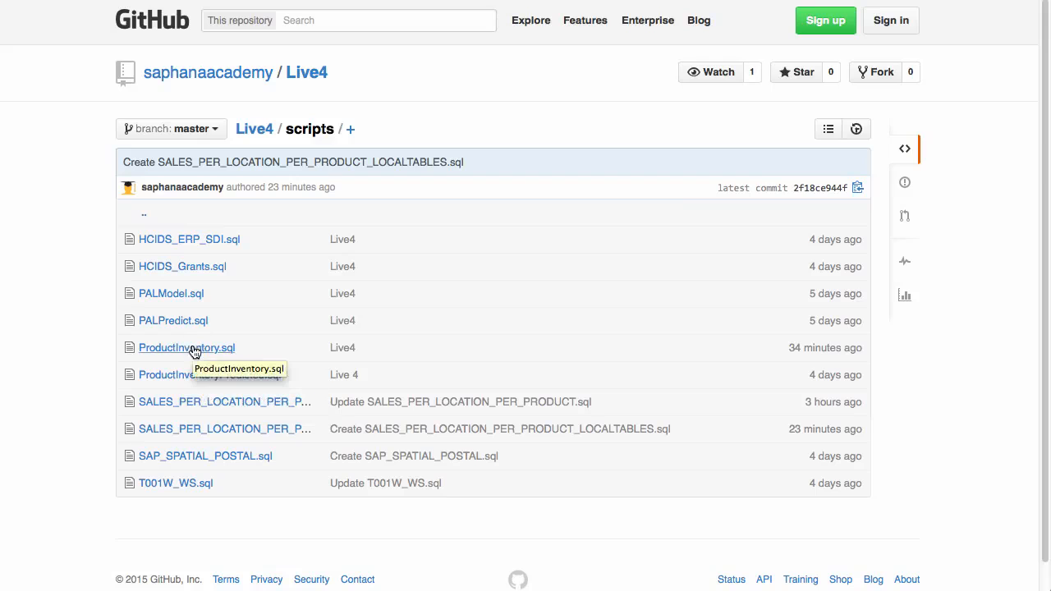
click(187, 348)
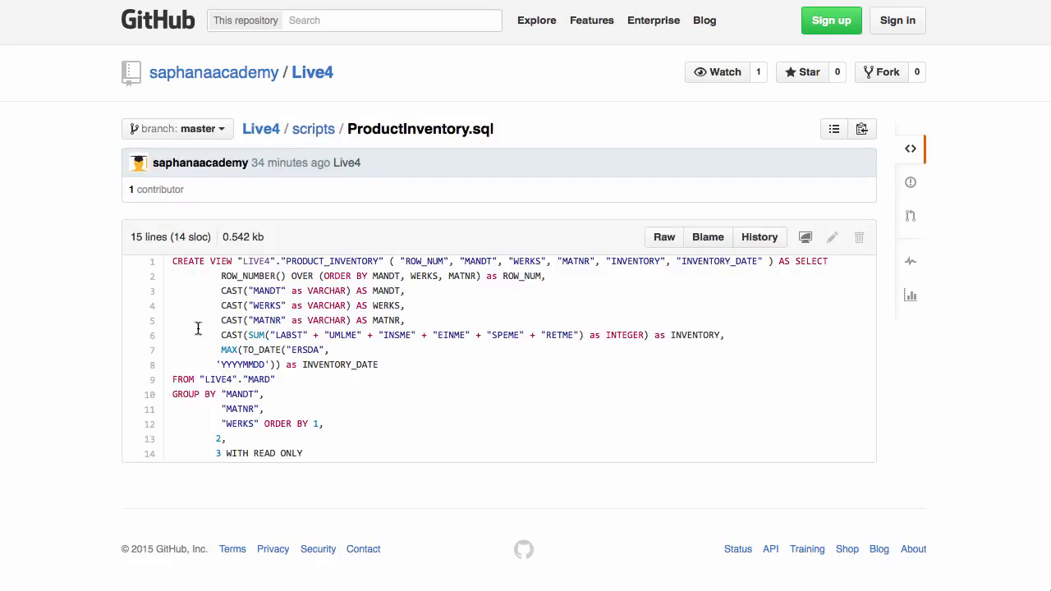
mouse_move(337, 467)
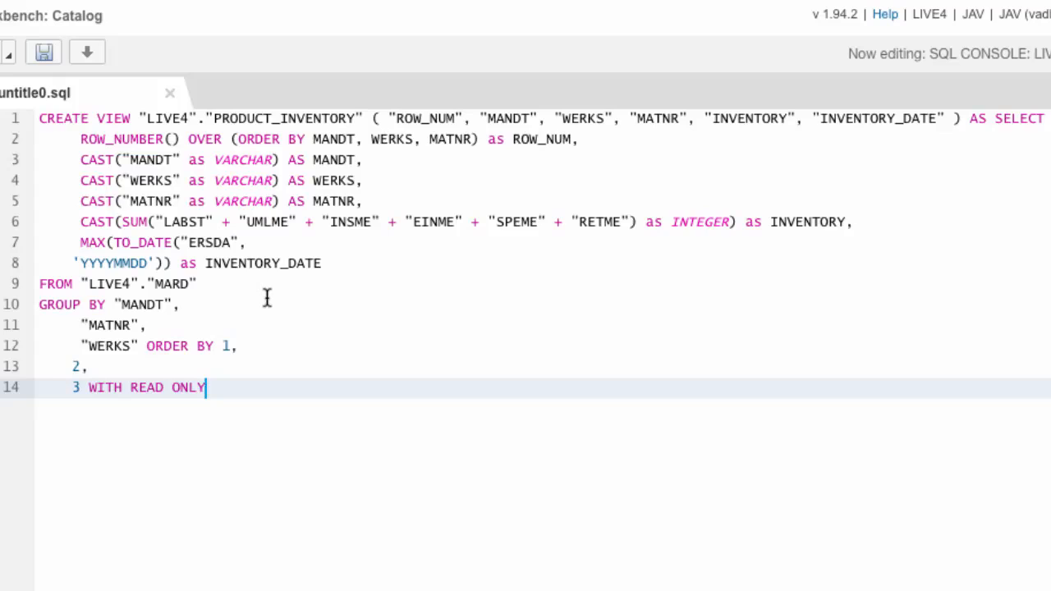
mouse_move(247, 145)
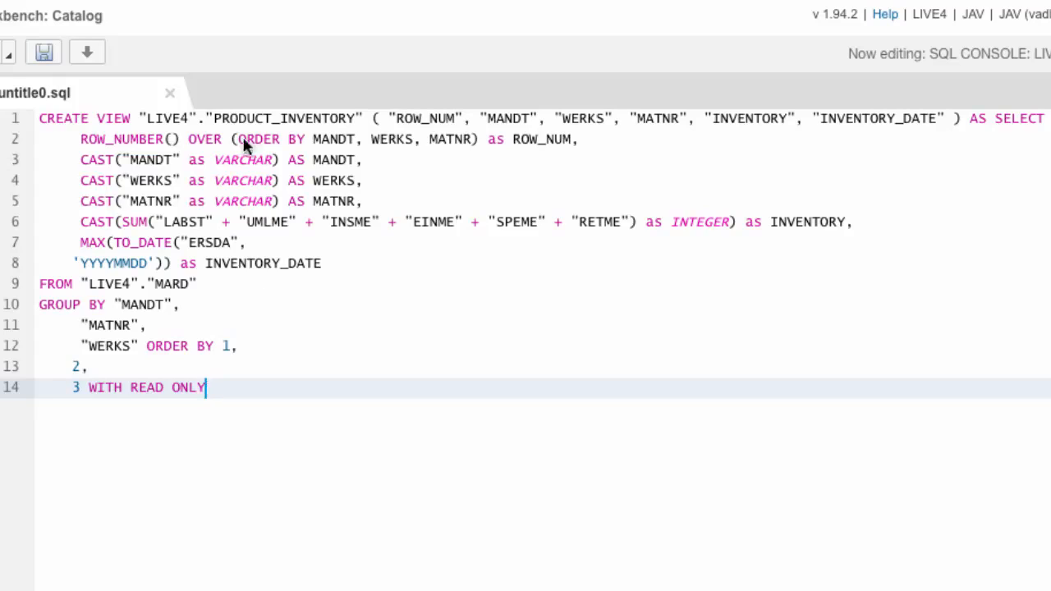
Paste the CREATE VIEW PRODUCT_INVENTORY script into the SQL console and execute it successfully.
click(140, 118)
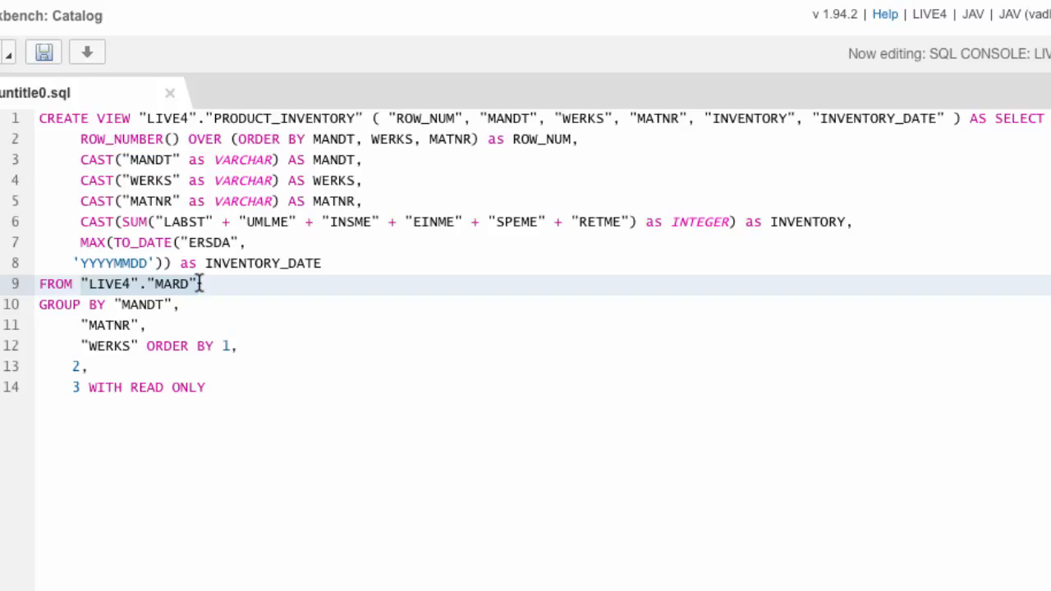
mouse_move(201, 138)
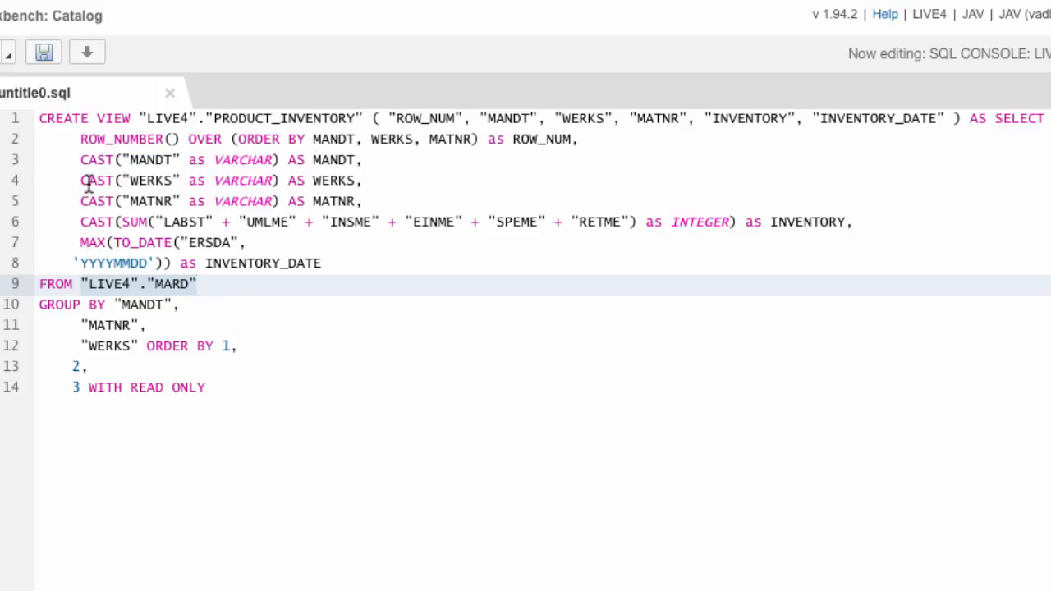
click(355, 180)
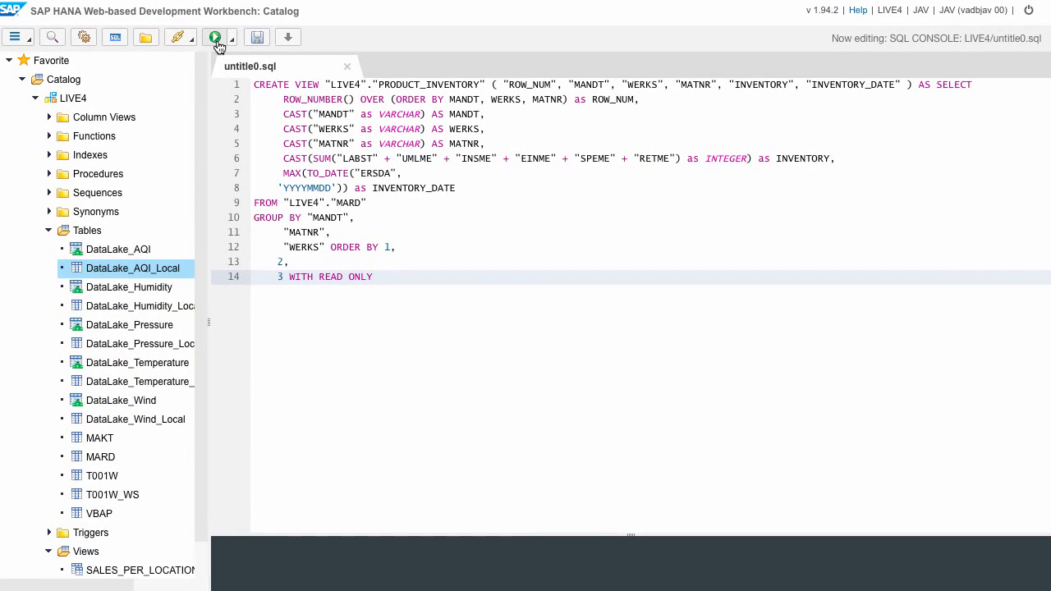
click(217, 37)
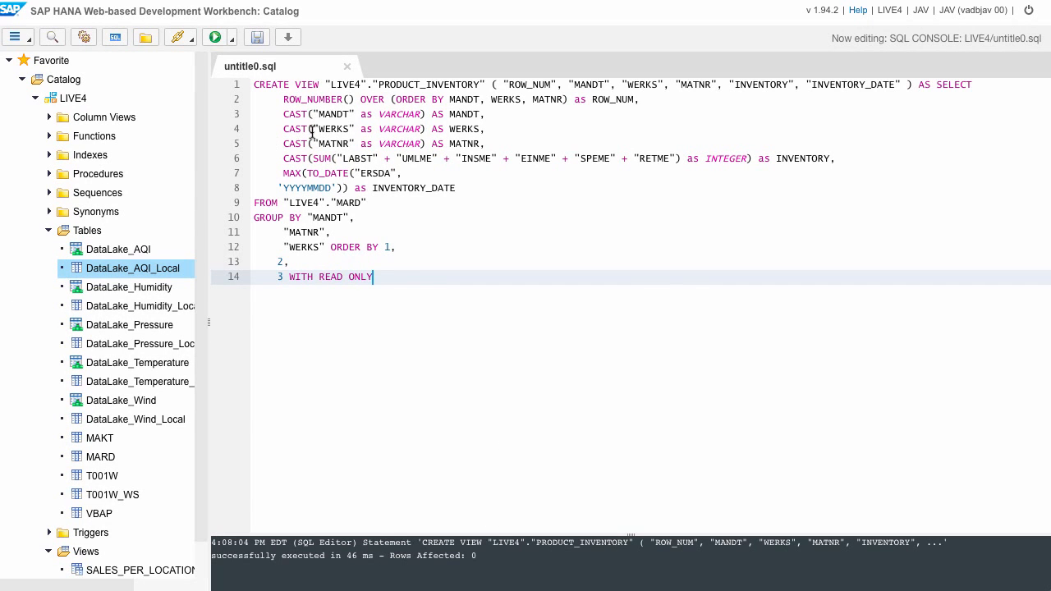
click(346, 66)
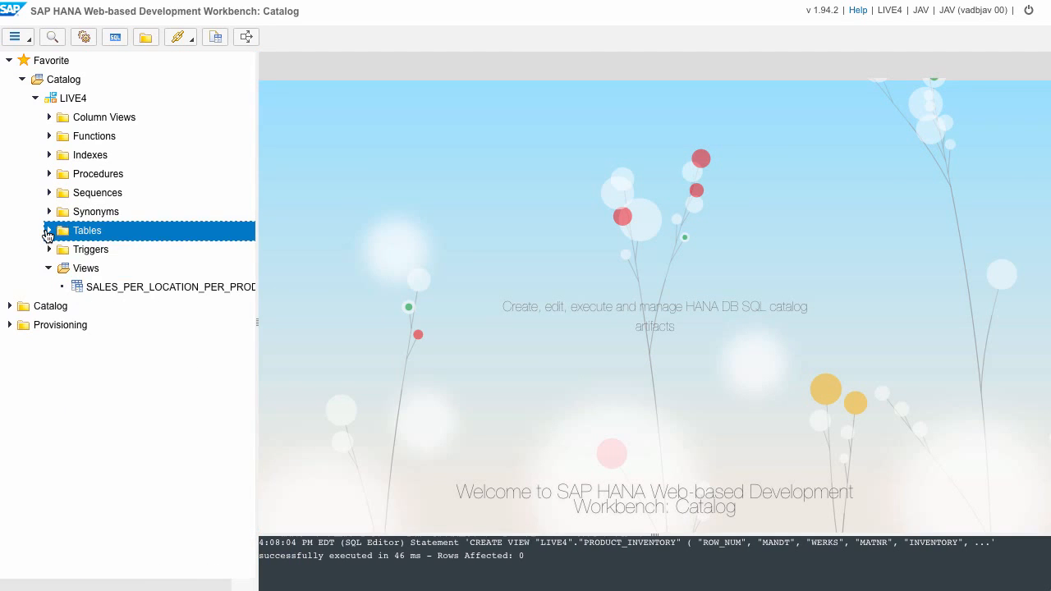
Refresh LIVE4's Views and open the content of PRODUCT_INVENTORY in a result grid.
right_click(85, 268)
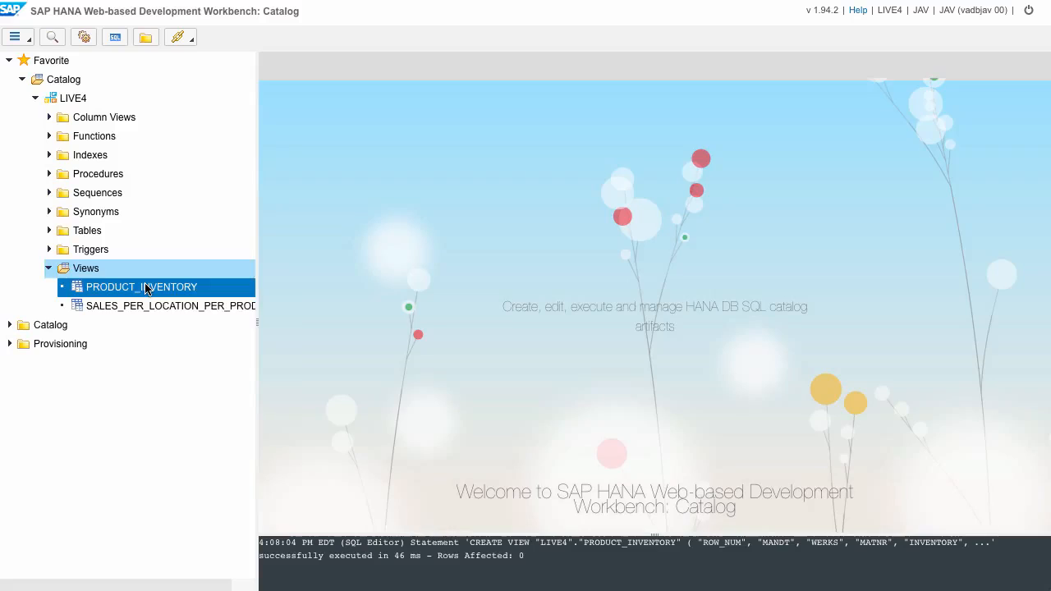
right_click(140, 286)
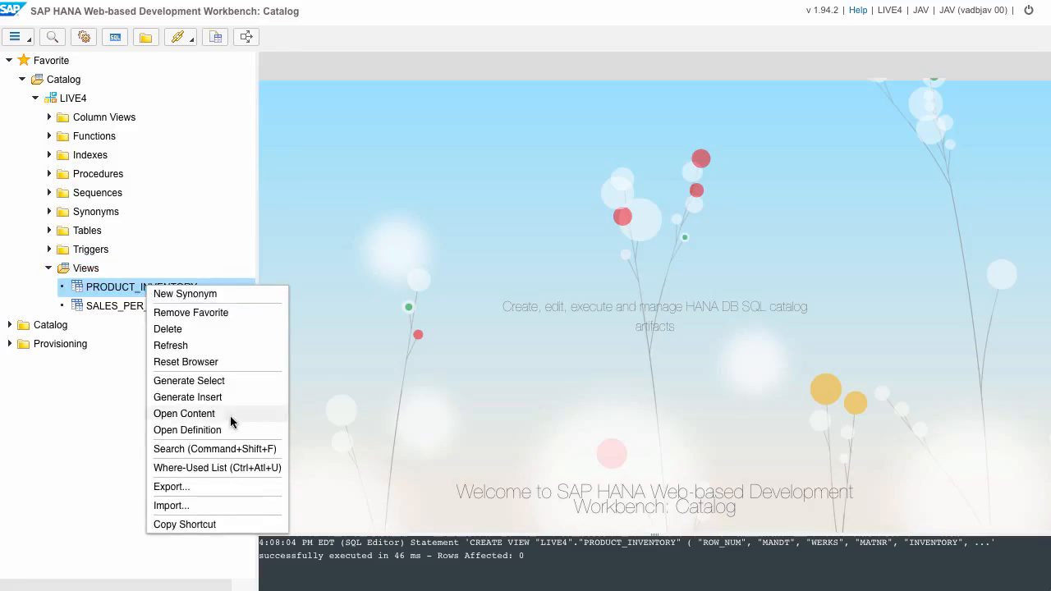
click(184, 414)
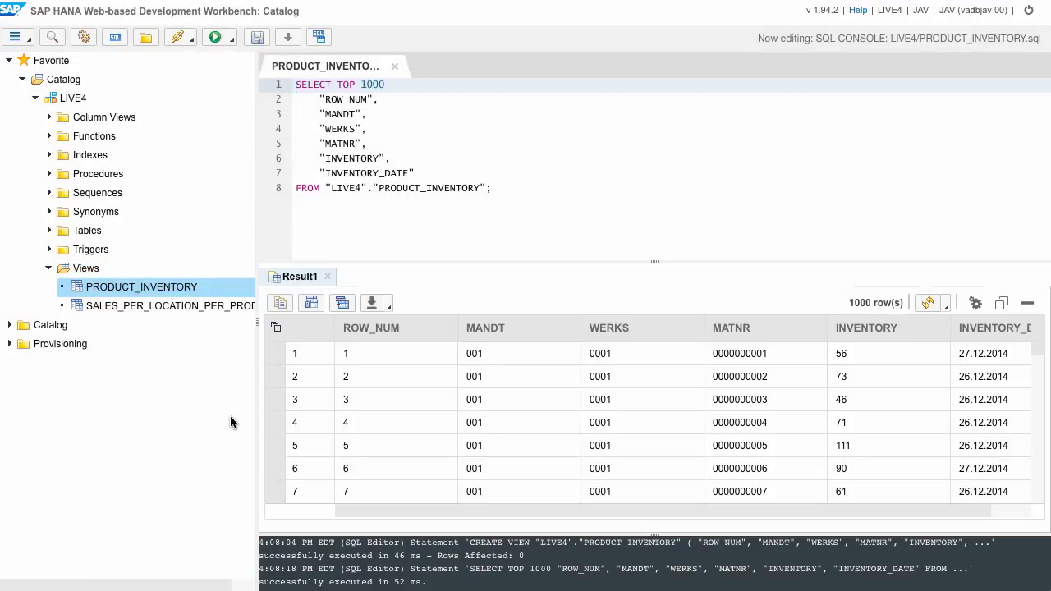